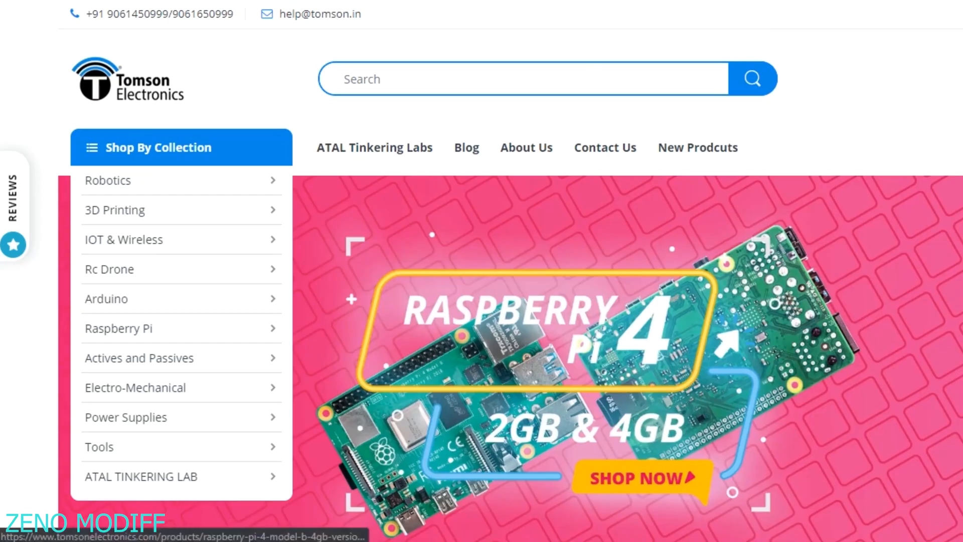
- Review the Digispark setup page noting the Arduino 1.6.6 driver requirement
scroll(down, 3)
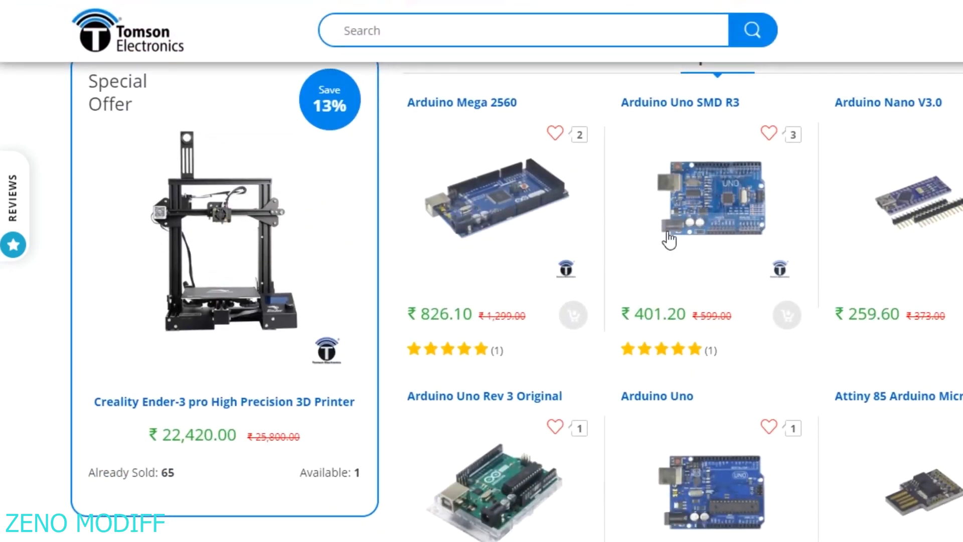
scroll(down, 3)
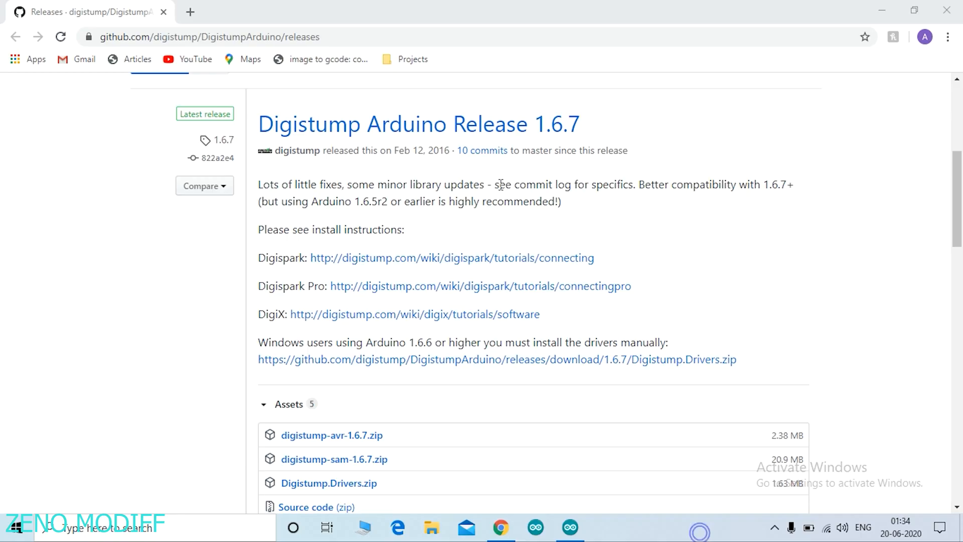
mouse_move(564, 262)
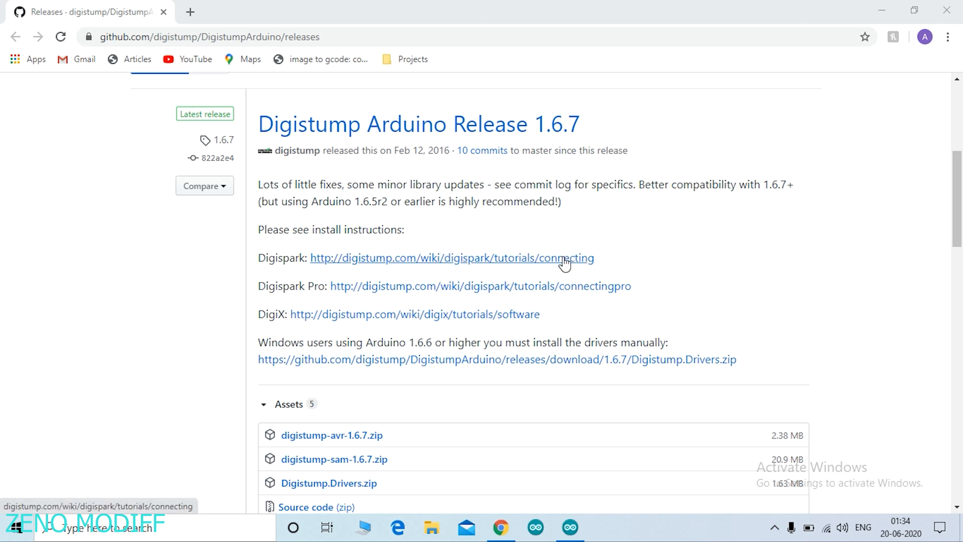
mouse_move(431, 342)
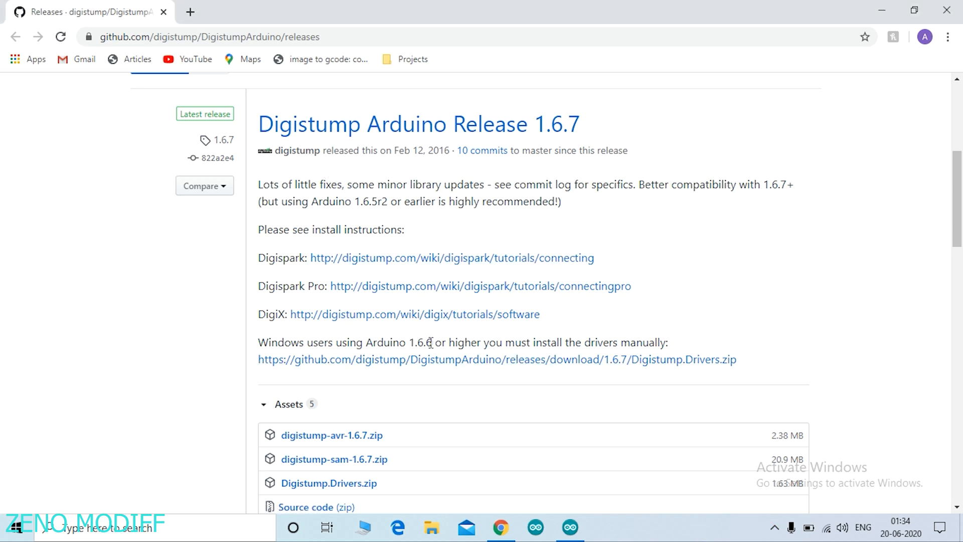
drag(371, 342, 432, 342)
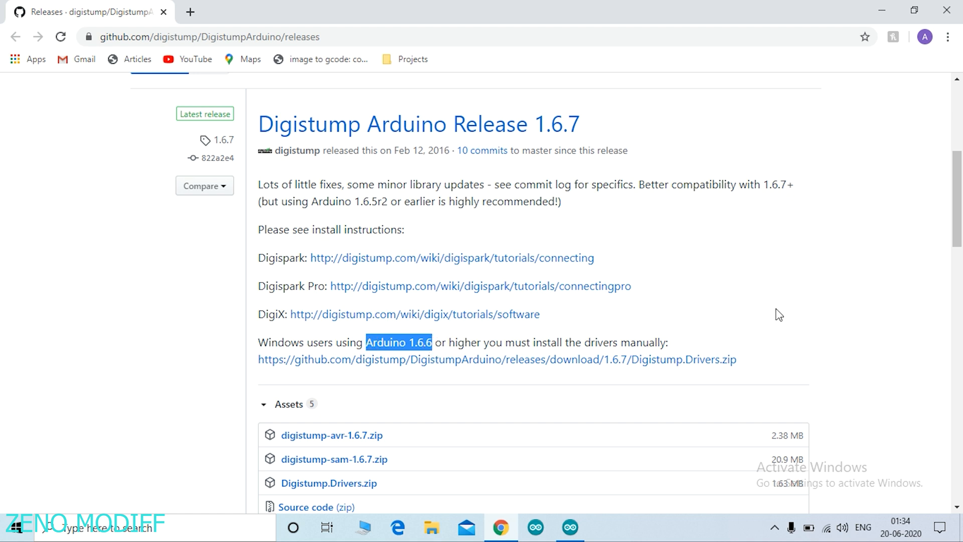
click(600, 359)
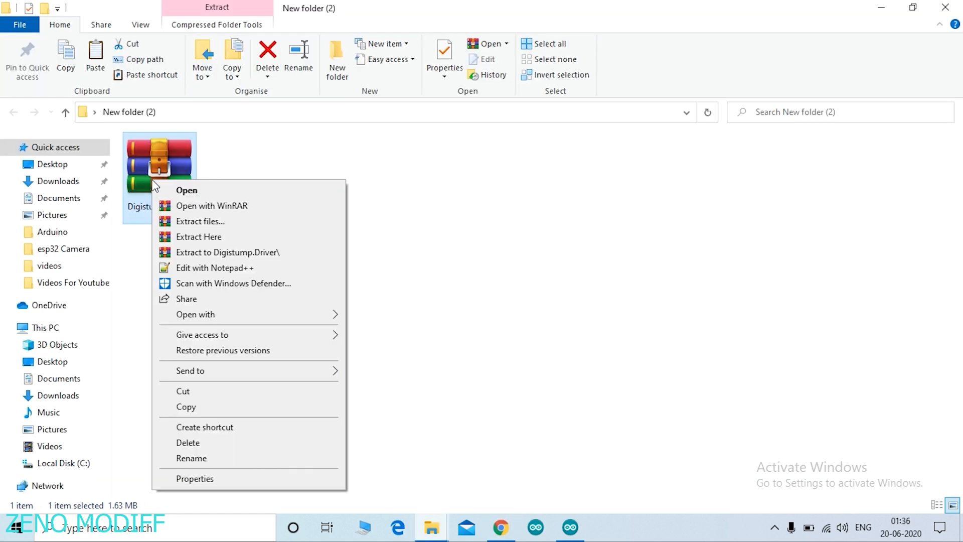
- Extract Digistump.Driver.zip into its own folder and browse into the Digistump Drivers folder
click(205, 253)
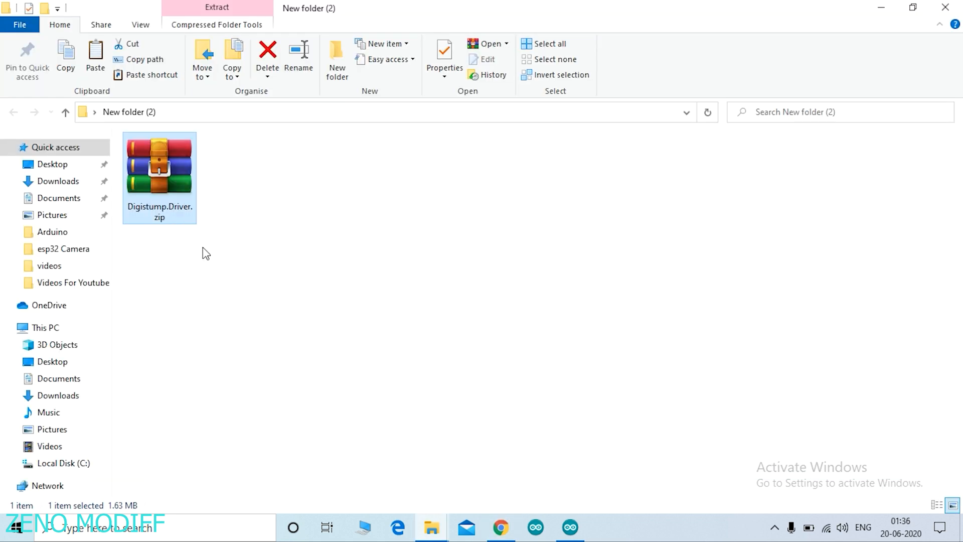
double_click(159, 170)
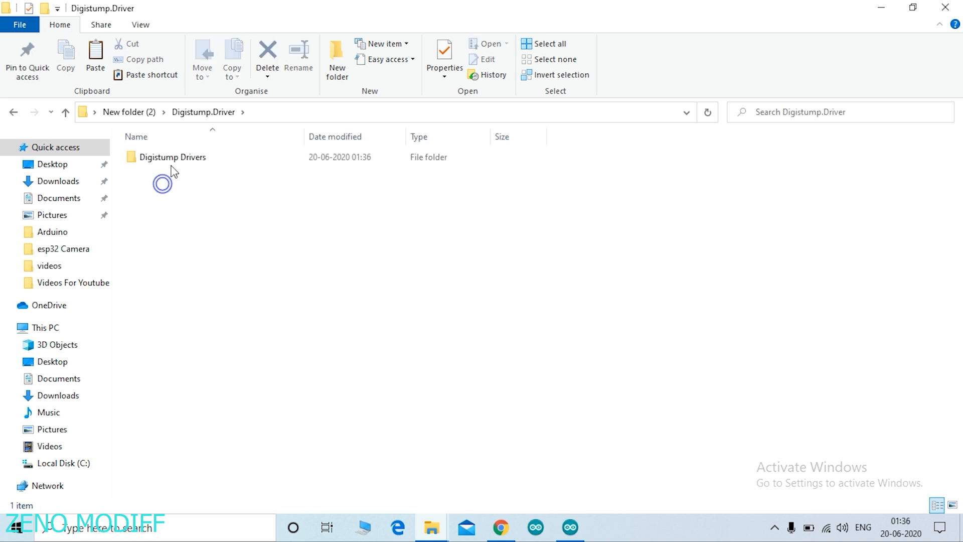
double_click(170, 157)
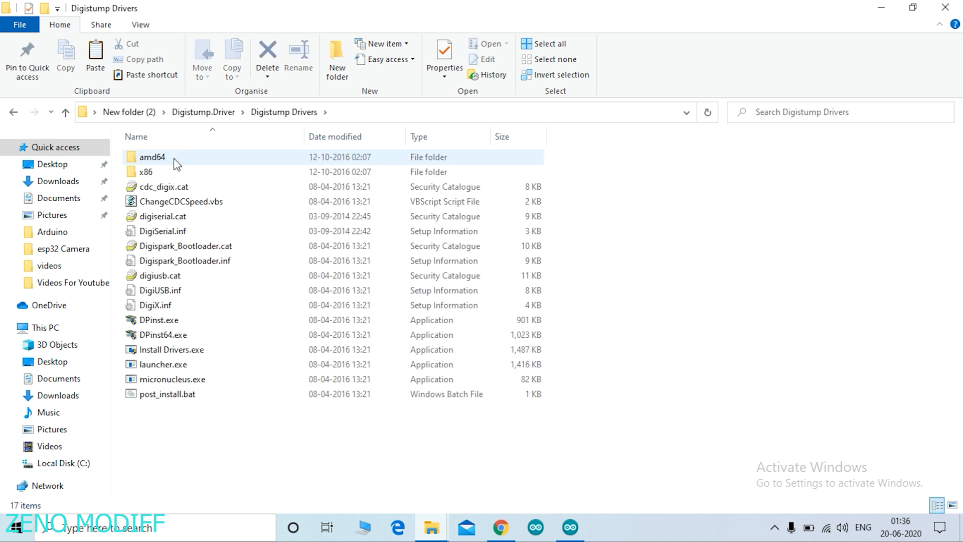
click(173, 379)
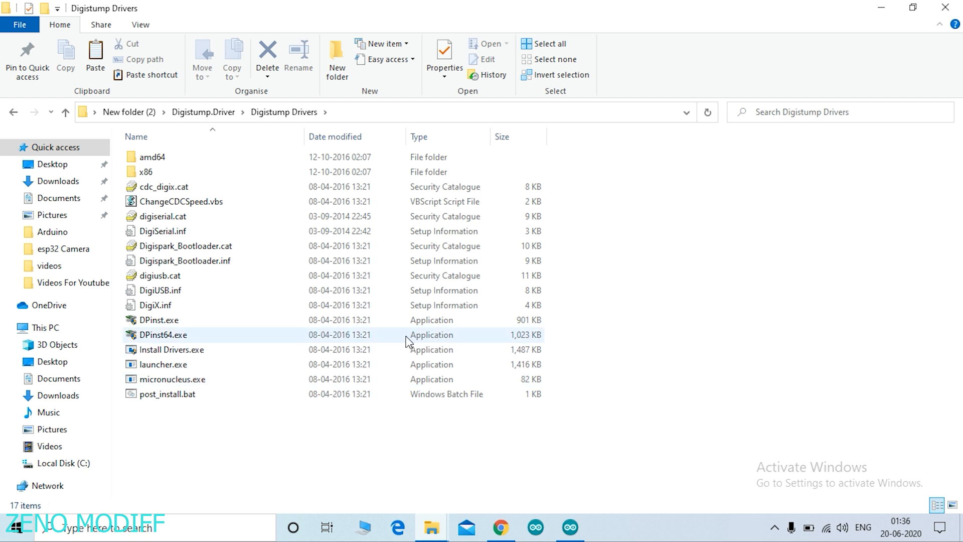
- Run DPinst64.exe, install the Digistump drivers, finish the wizard, then return to Arduino IDE Preferences
double_click(162, 335)
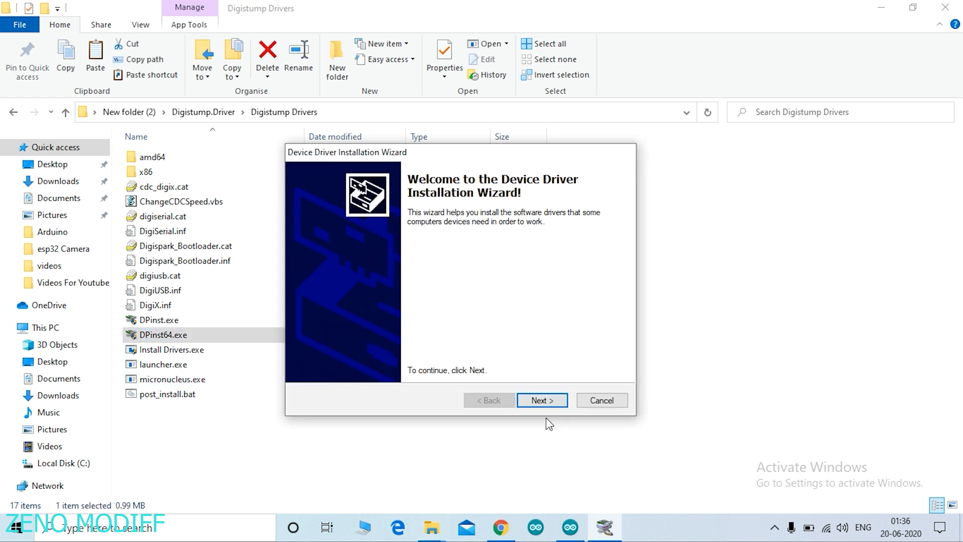
click(542, 399)
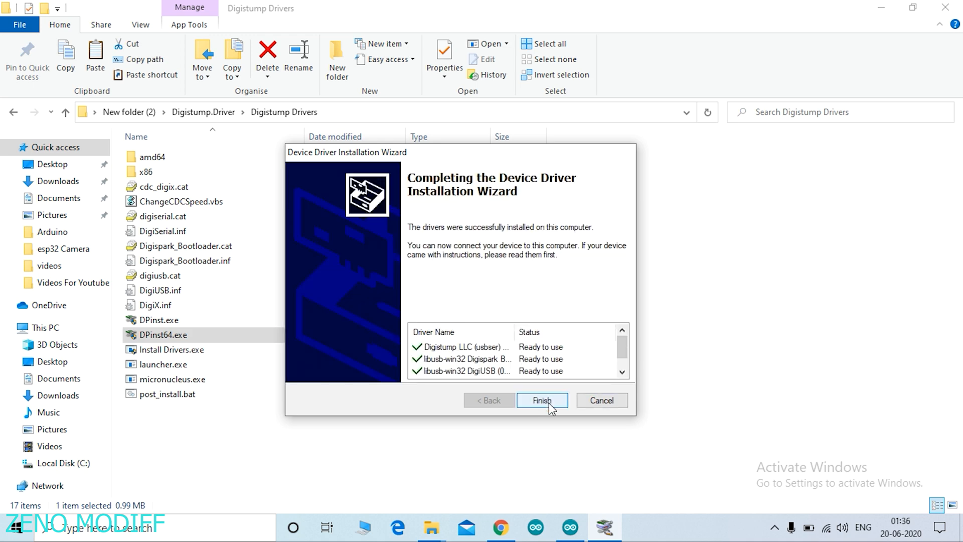
click(542, 400)
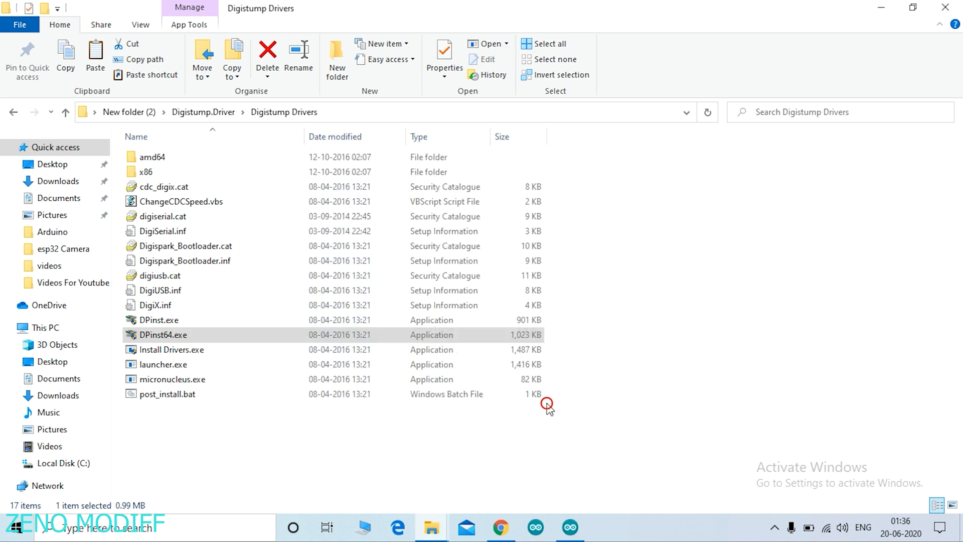
click(568, 525)
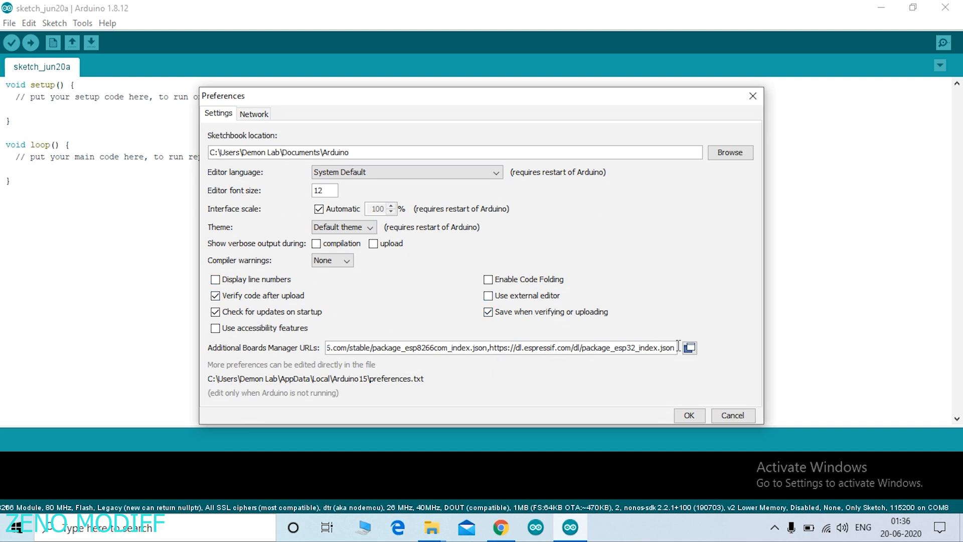
click(690, 347)
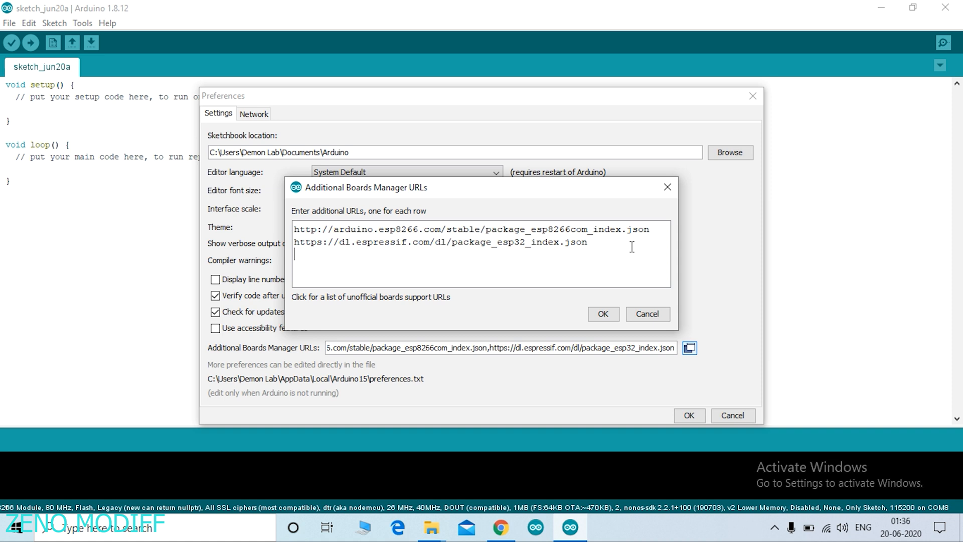
text(http://digistump.com/package_digistump_index.json)
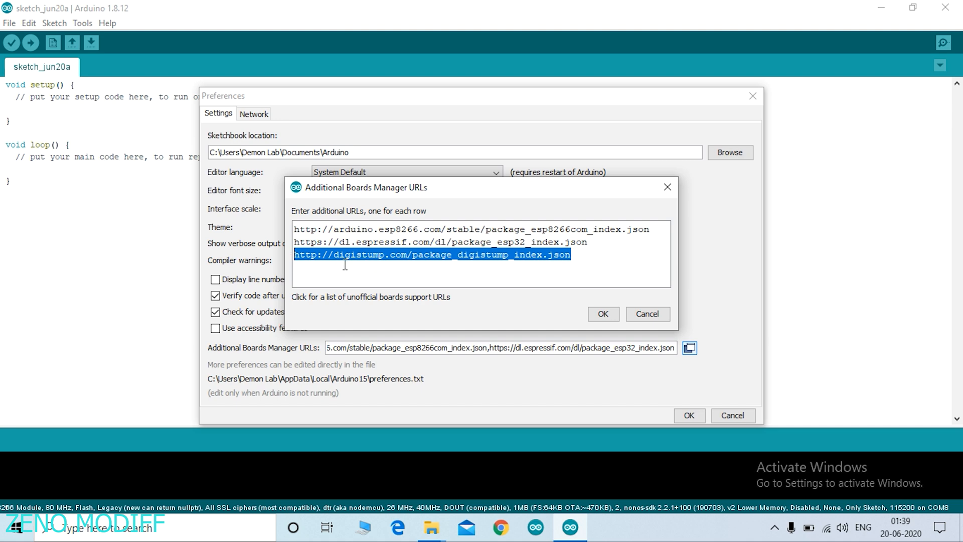
click(82, 23)
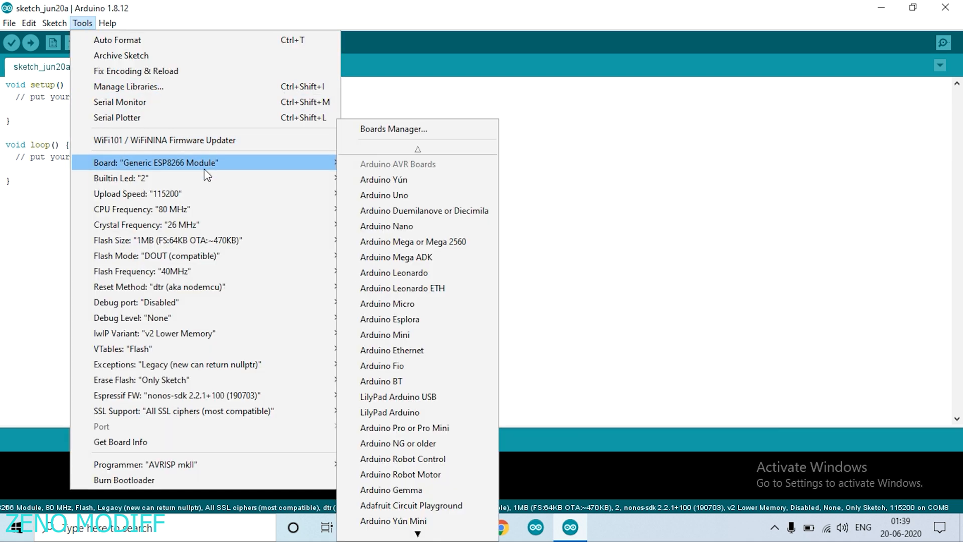
mouse_move(383, 142)
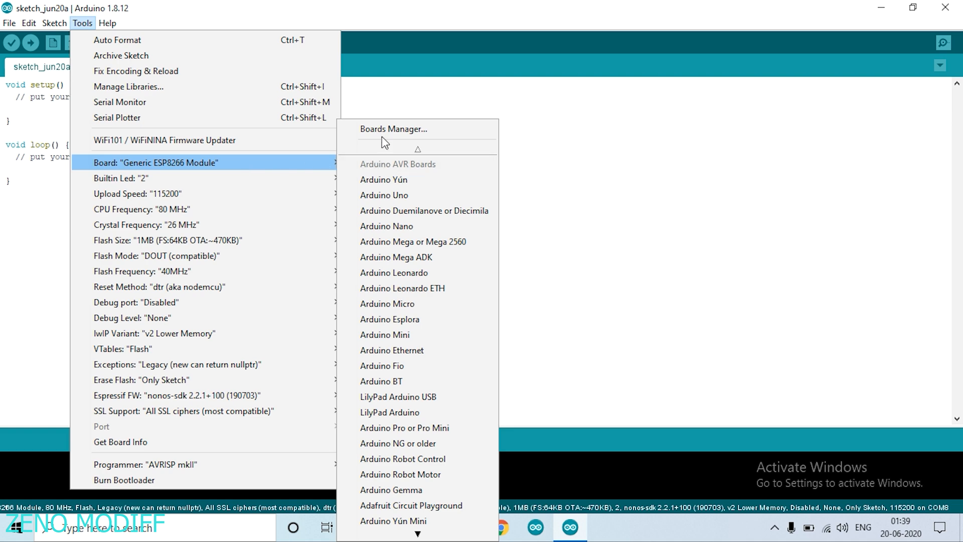
- In Boards Manager, filter to Contributed, install Digistump AVR Boards 1.6.7 and close the manager
click(393, 128)
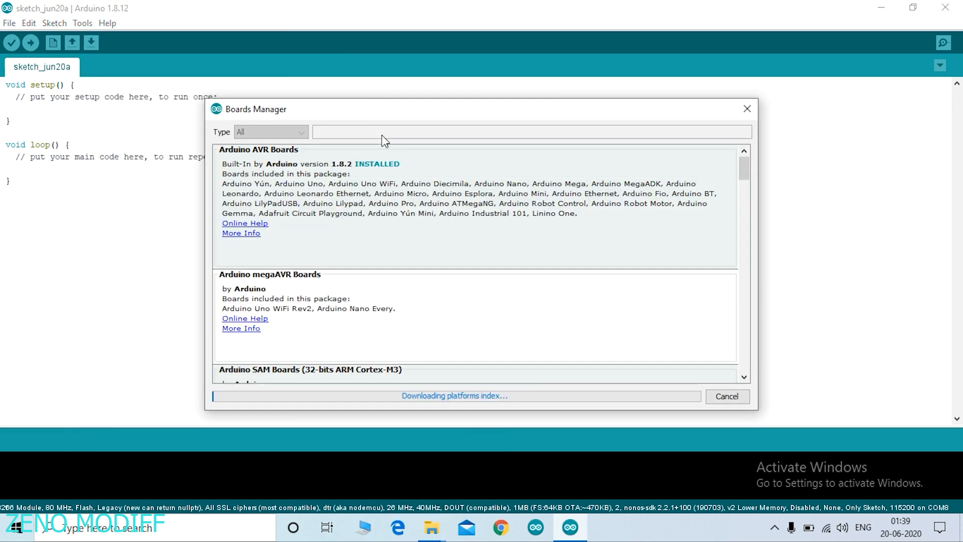
click(270, 133)
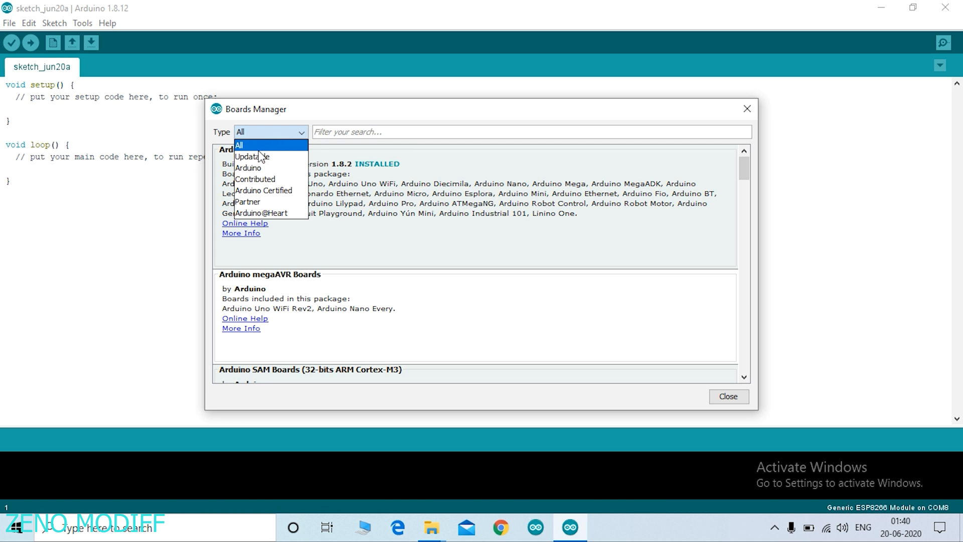
mouse_move(271, 179)
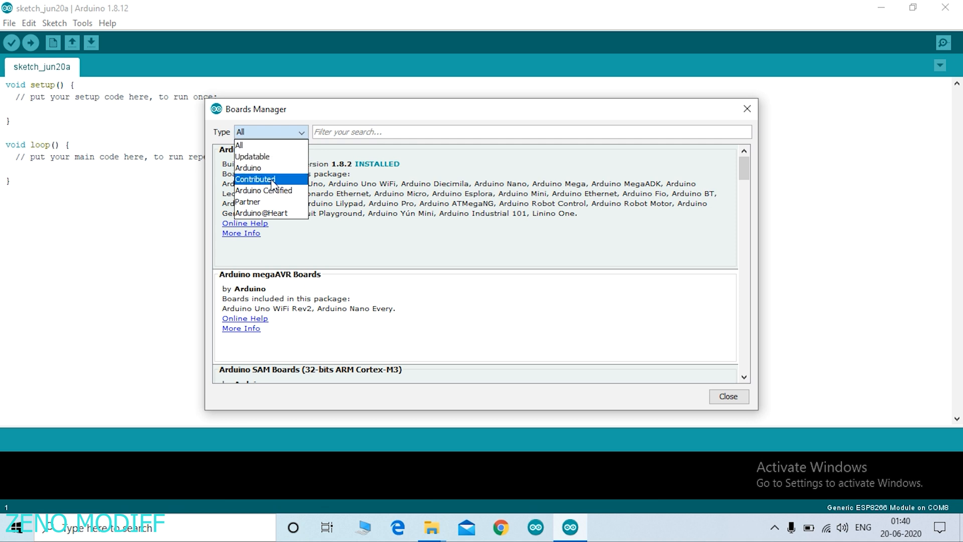
click(256, 178)
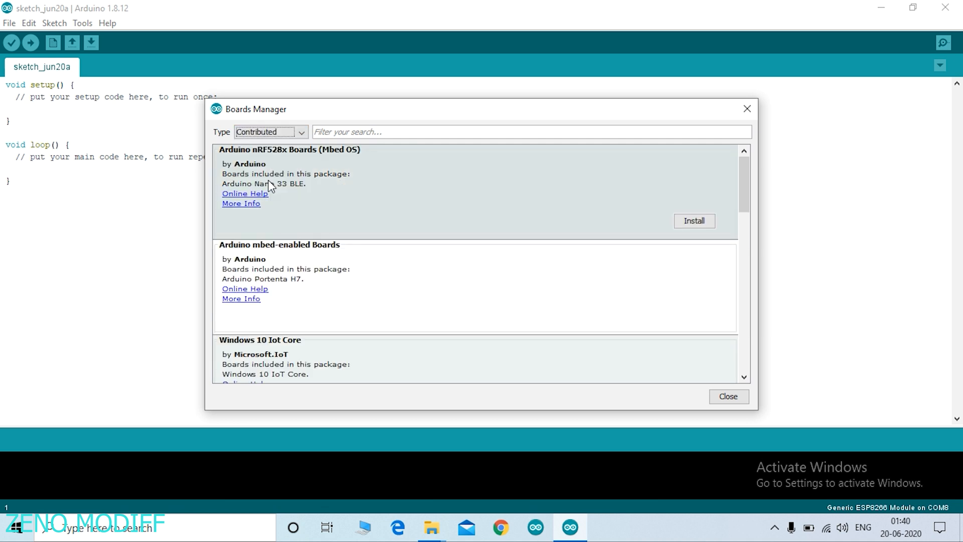
scroll(down, 3)
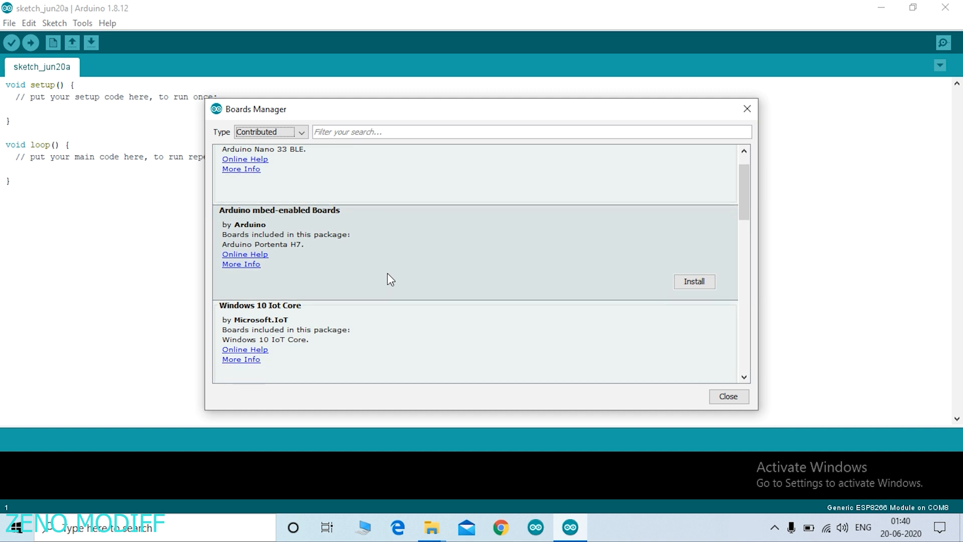
scroll(down, 3)
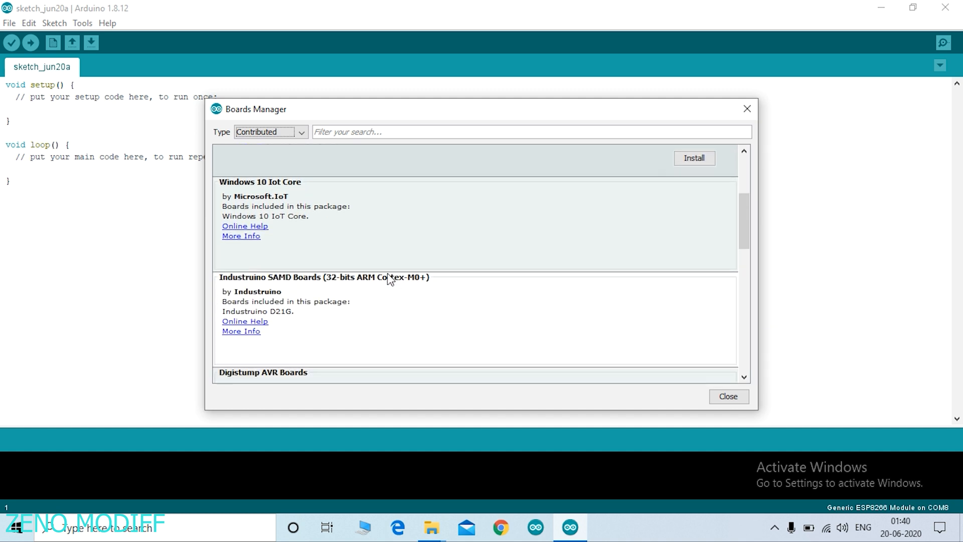
scroll(down, 3)
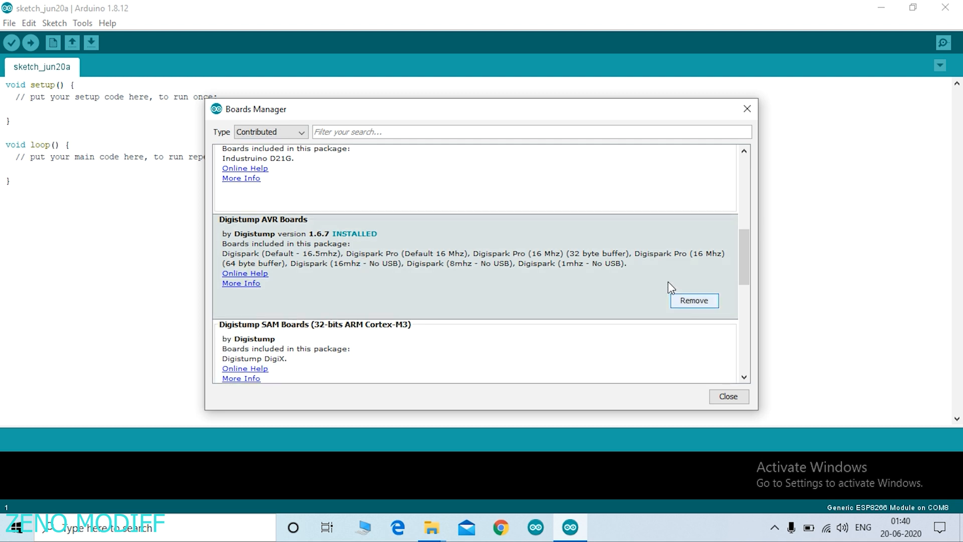
mouse_move(231, 237)
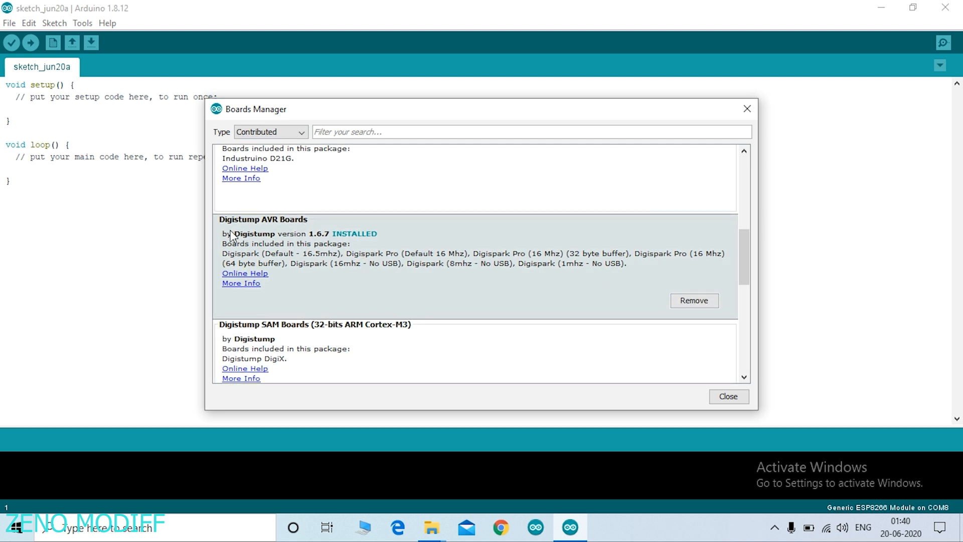
mouse_move(217, 225)
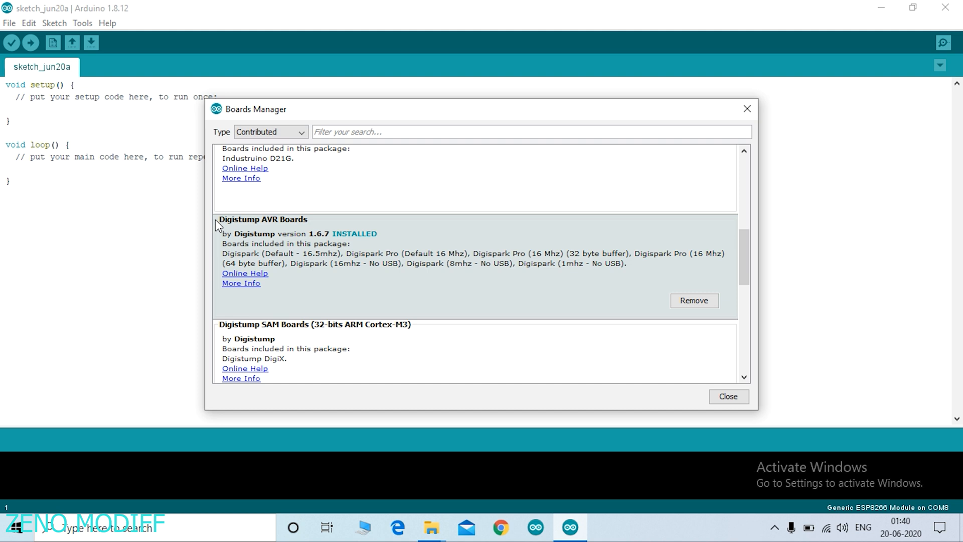
click(9, 23)
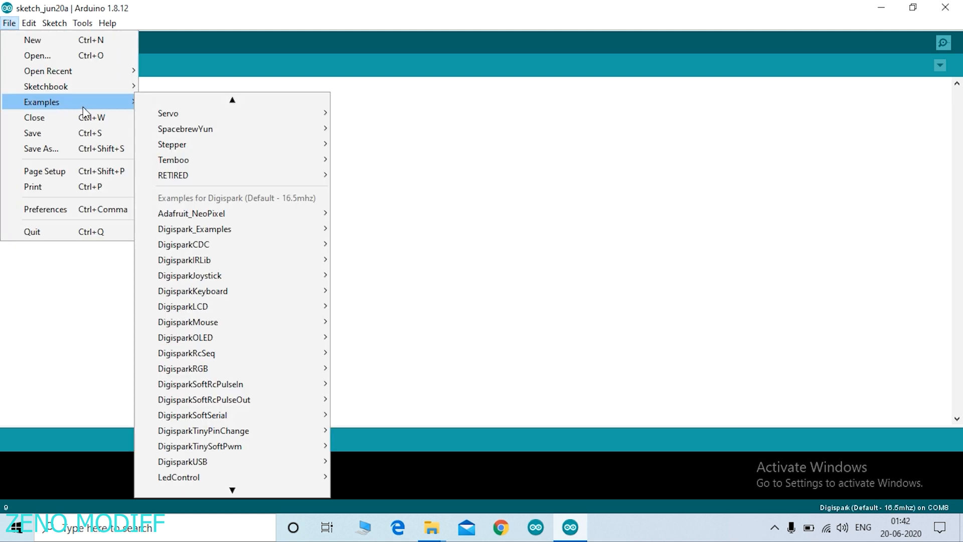
mouse_move(191, 186)
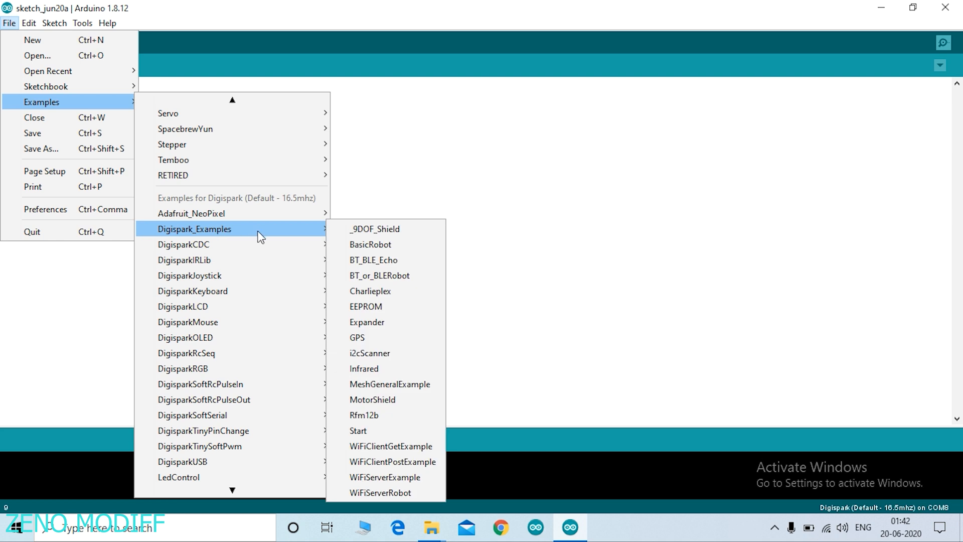
mouse_move(377, 431)
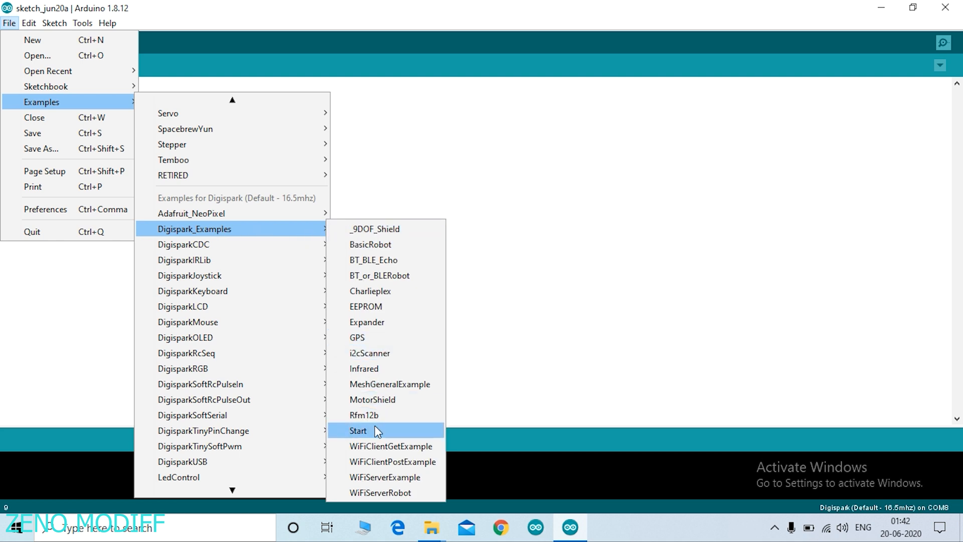